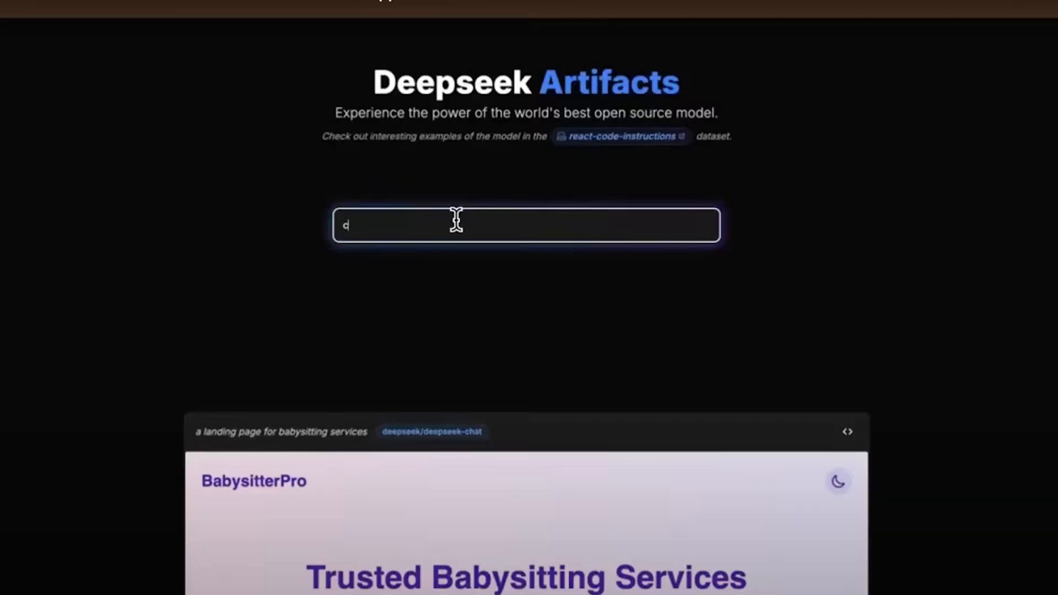
type("create a beautiful landing page for a yc startup")
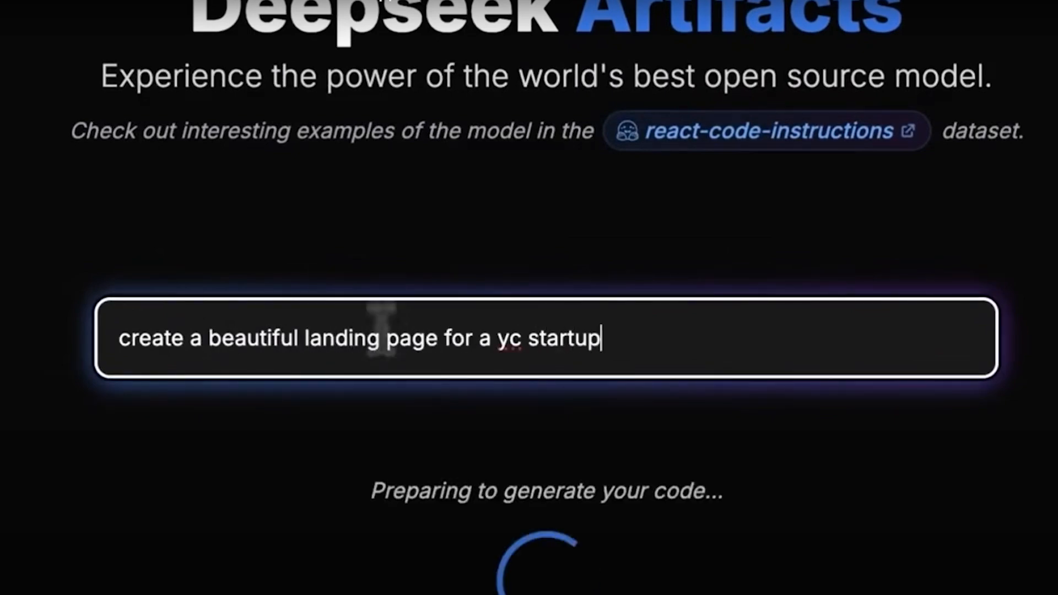